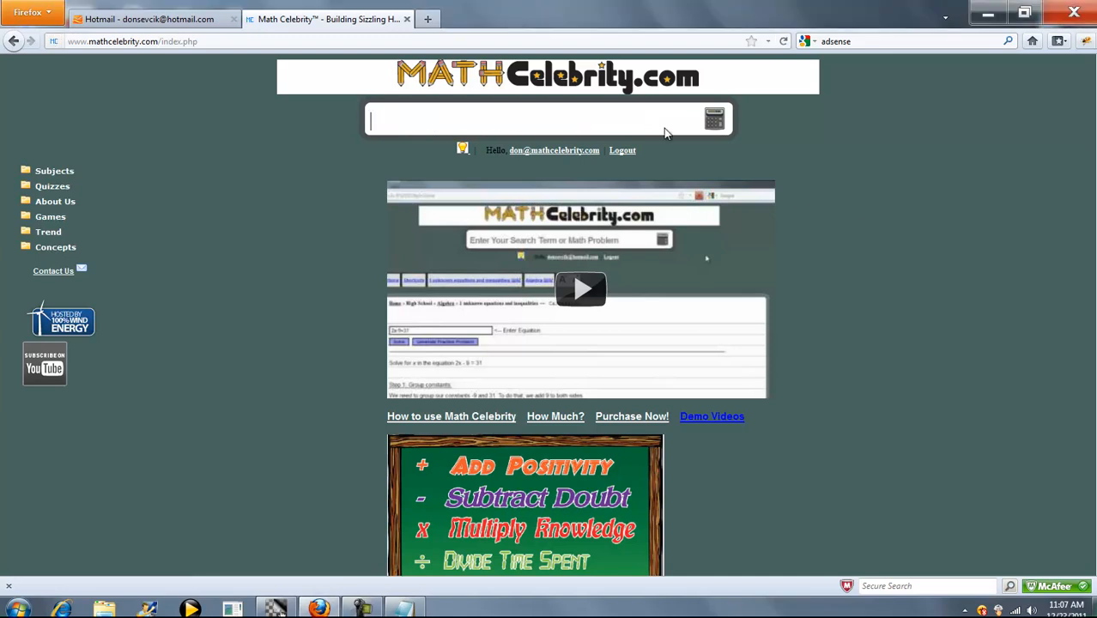
pyautogui.moveTo(858, 178)
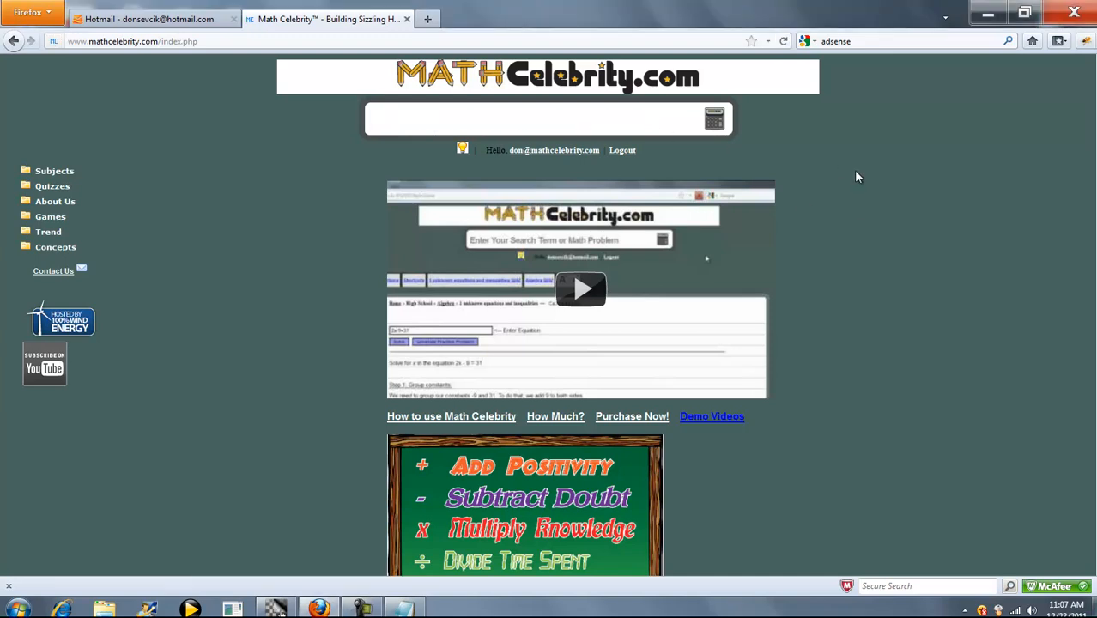
# Search for the effective annual yield of 6.25% compounded quarterly, opening the calculator
pyautogui.write('eff')
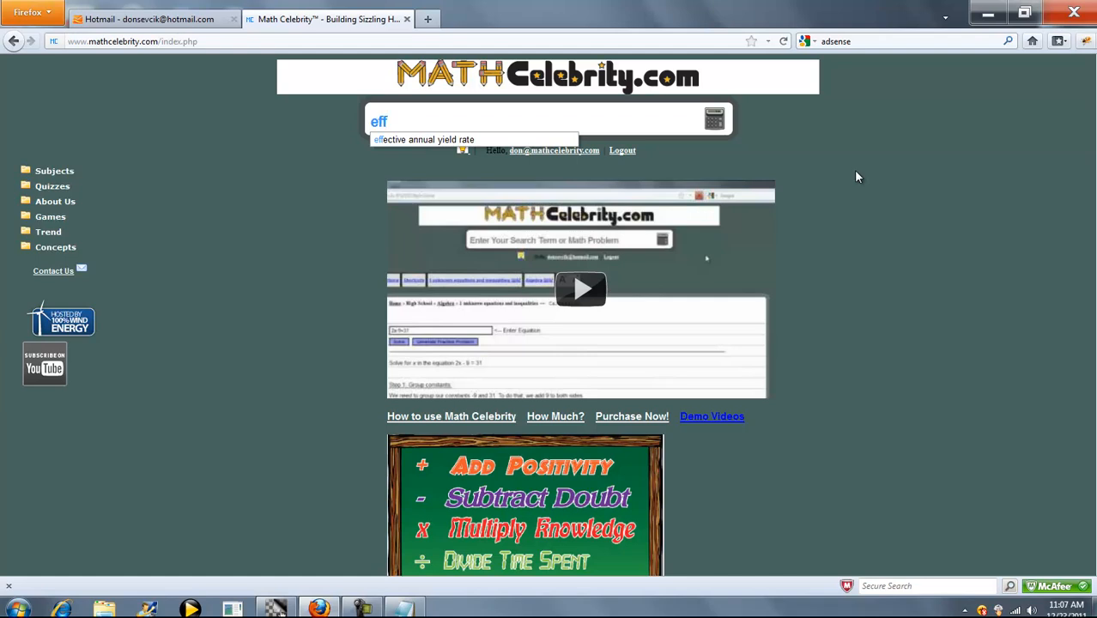
pyautogui.write('6.25')
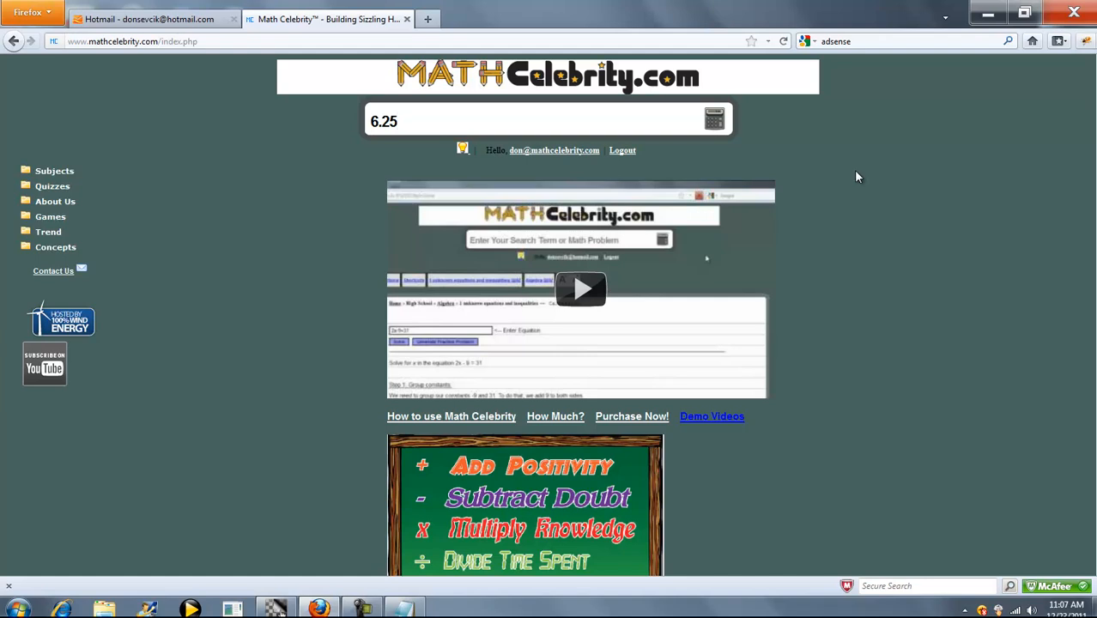
pyautogui.write('% quarterly')
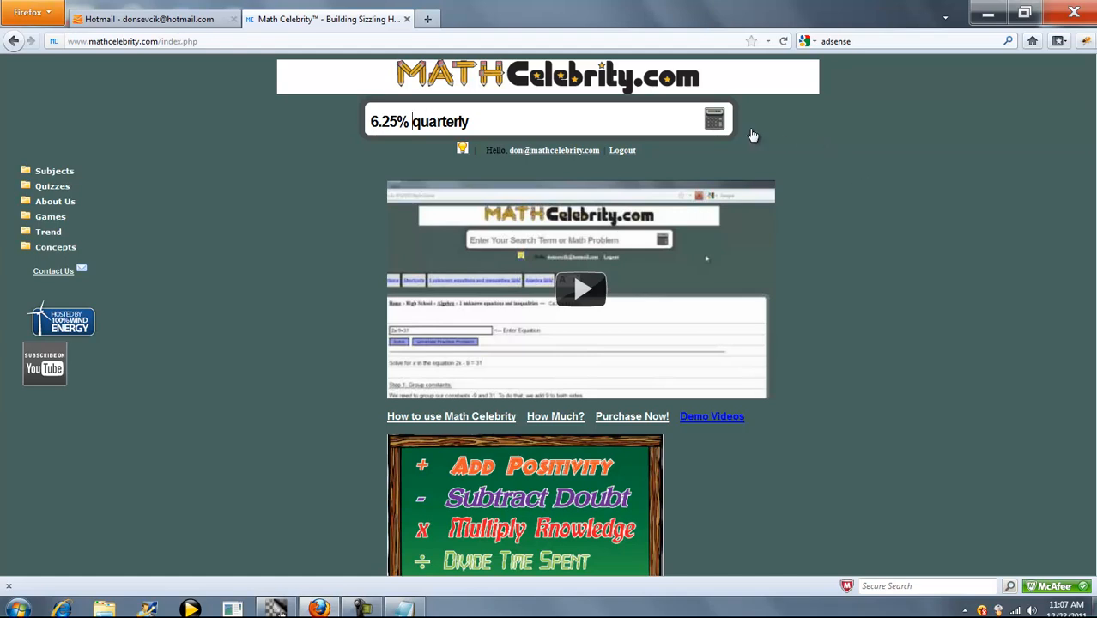
pyautogui.click(714, 120)
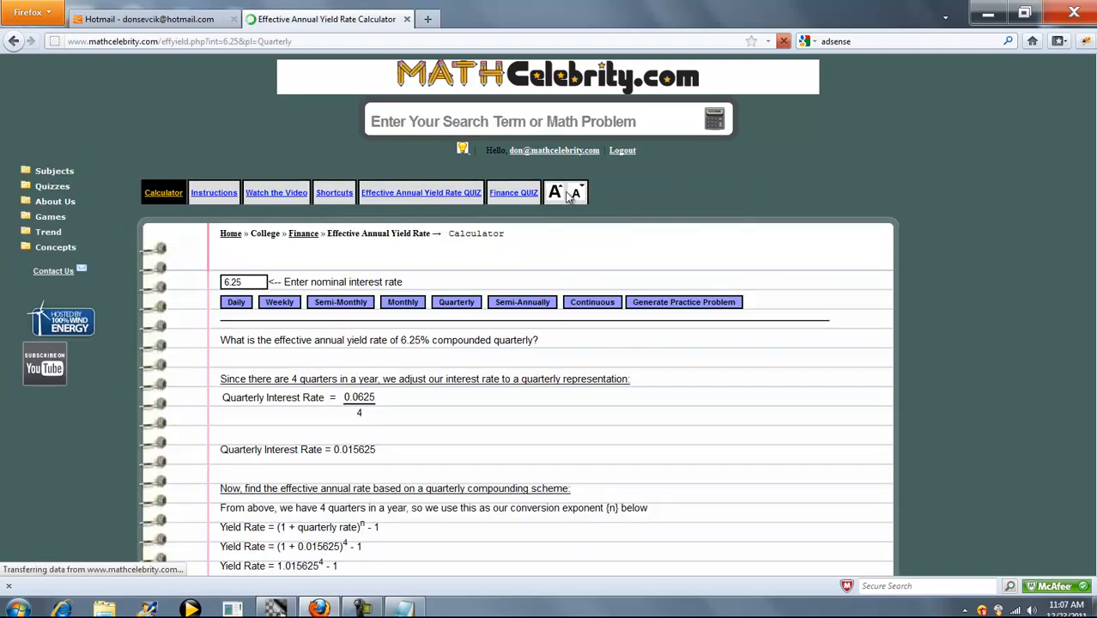
# Scroll through the quarterly solution to the effective yield of 0.0639801621437, about 6.4%
pyautogui.scroll(-3)
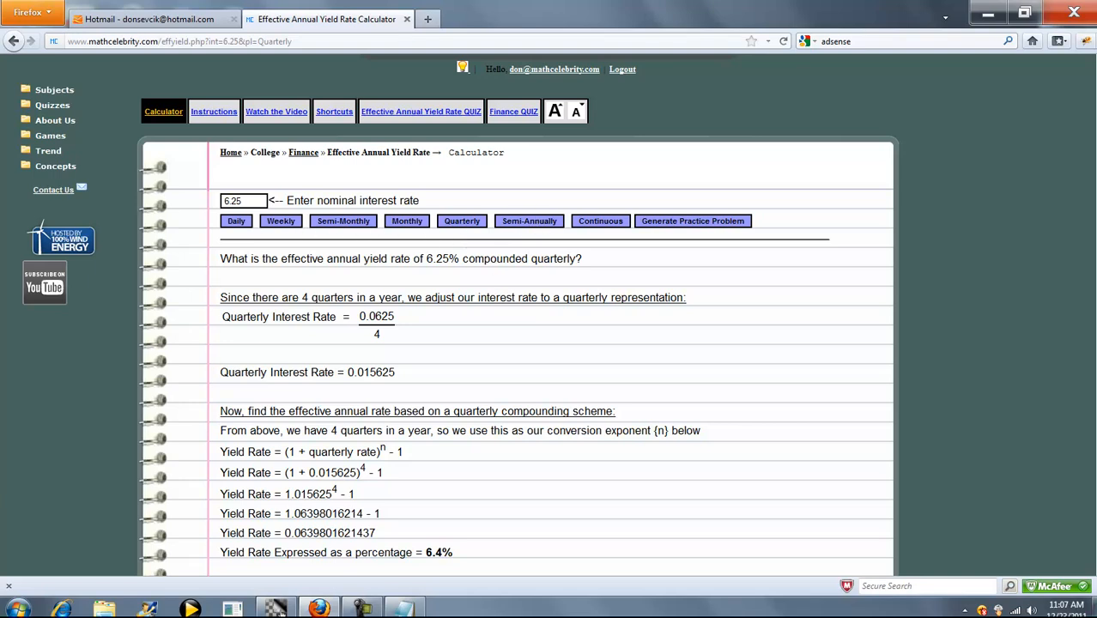
pyautogui.scroll(-3)
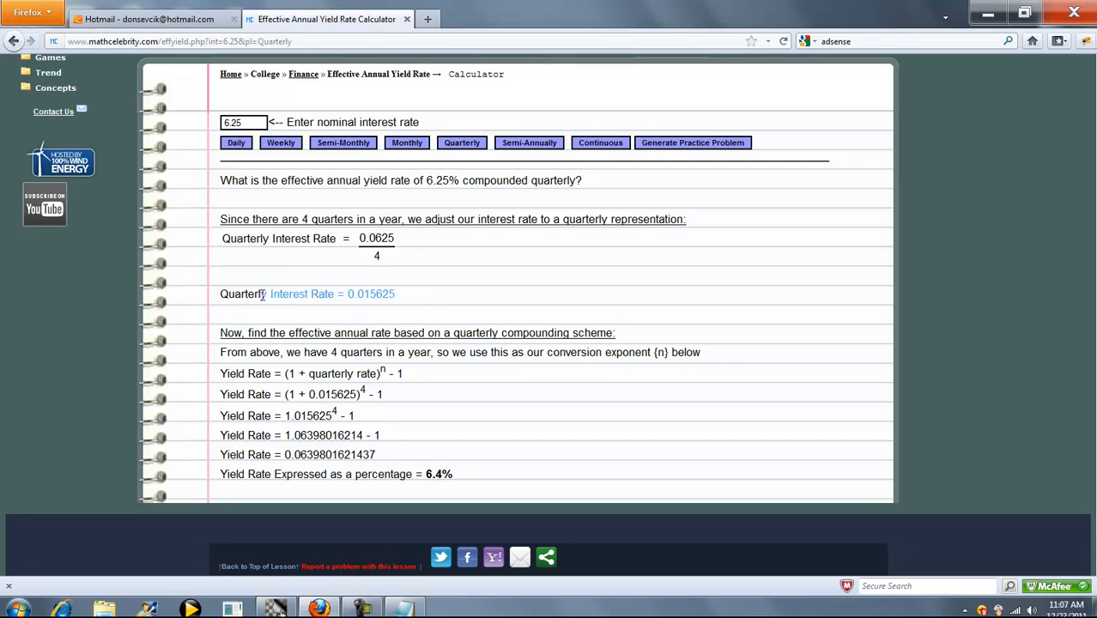
pyautogui.scroll(-3)
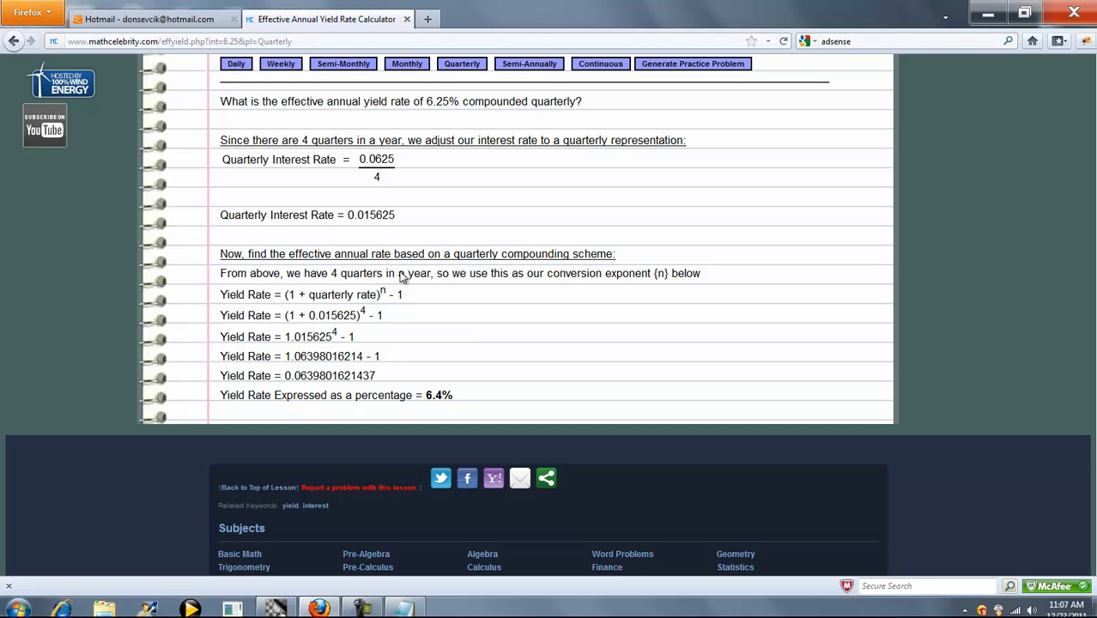
pyautogui.moveTo(431, 439)
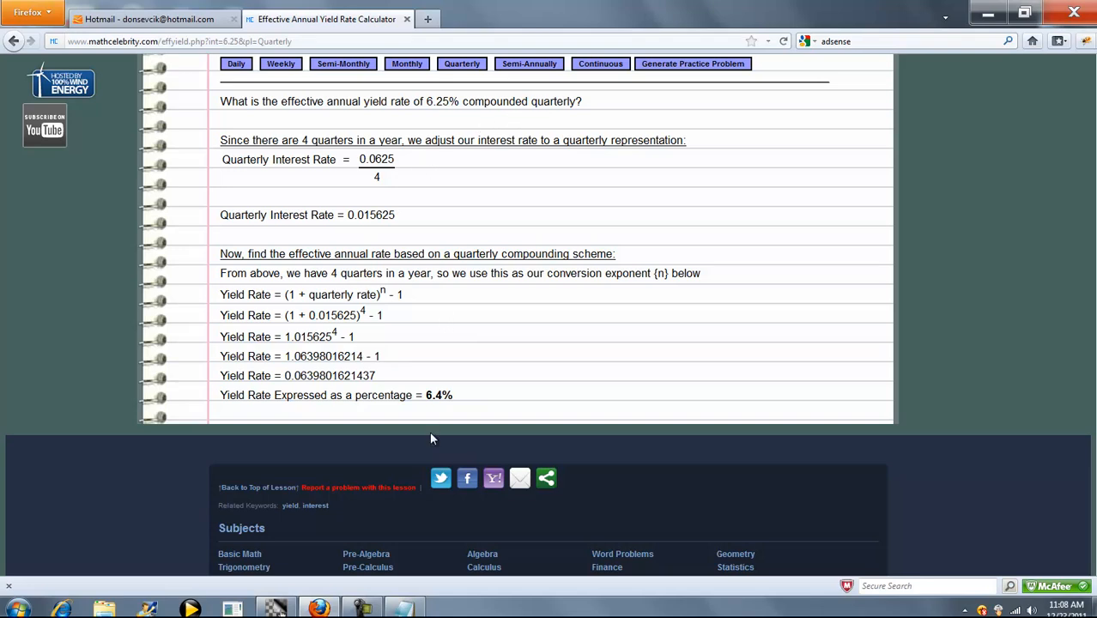
pyautogui.moveTo(489, 368)
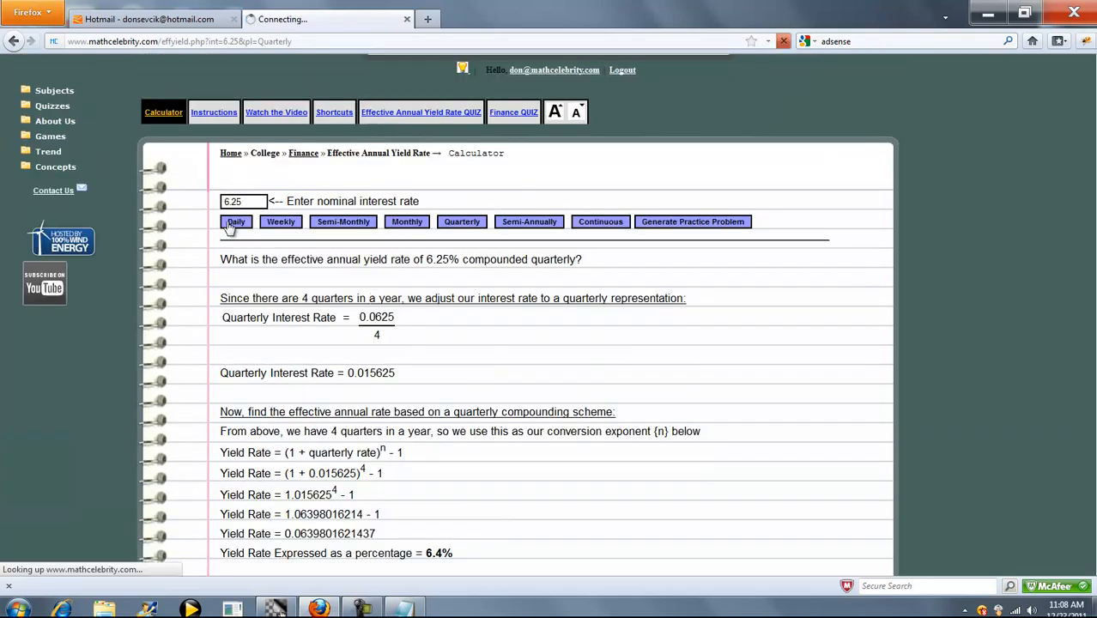
# Switch to daily compounding and review the solution giving a 6.45% effective yield
pyautogui.click(235, 221)
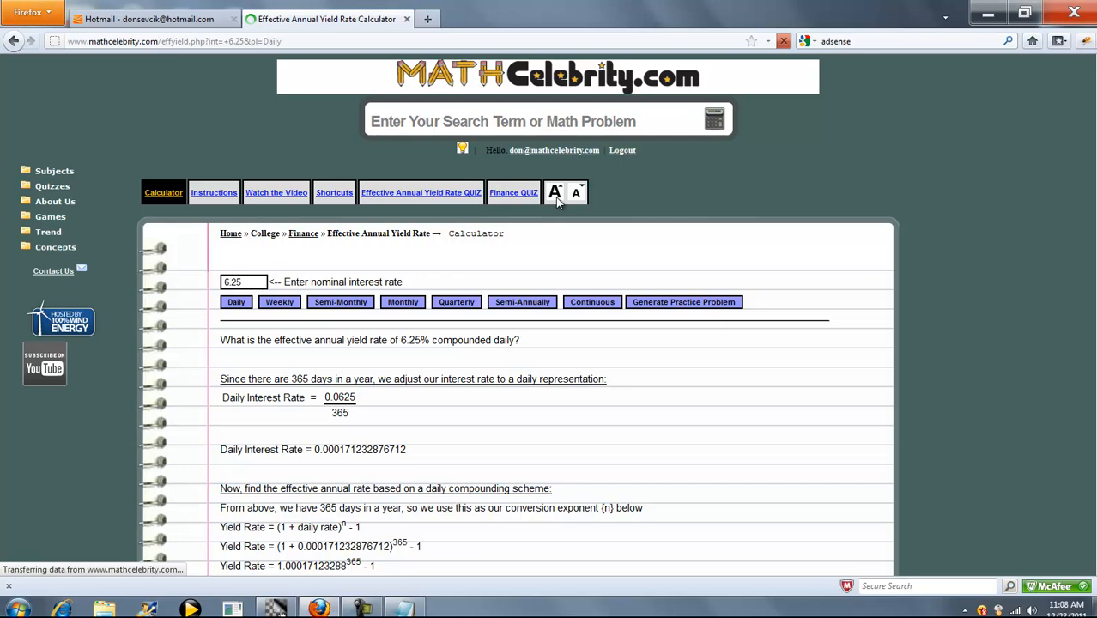
pyautogui.scroll(-3)
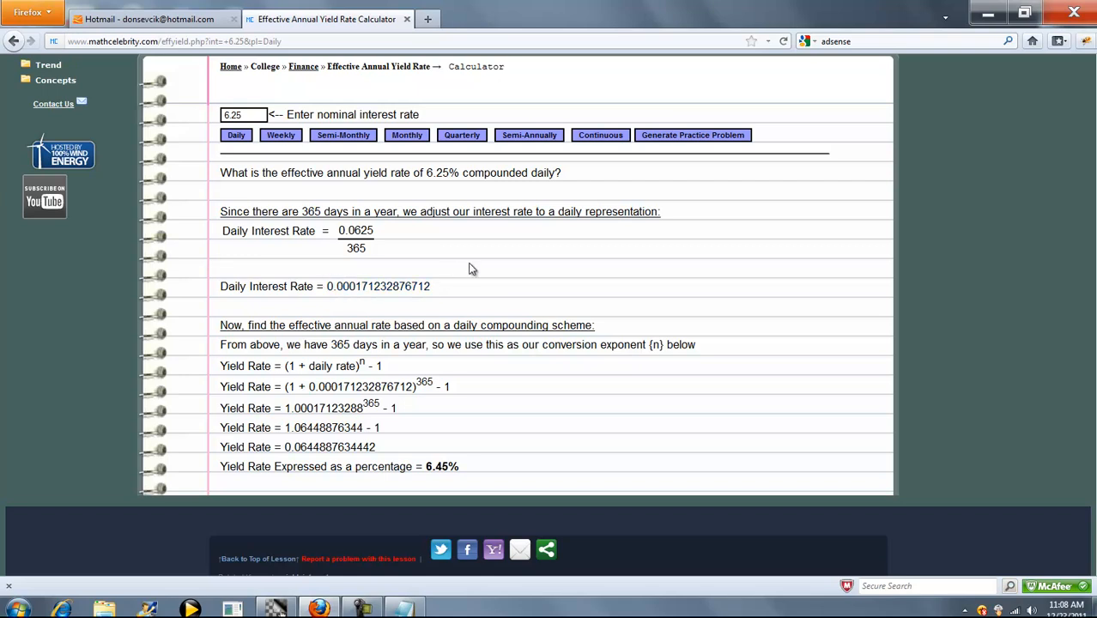
pyautogui.moveTo(346, 403)
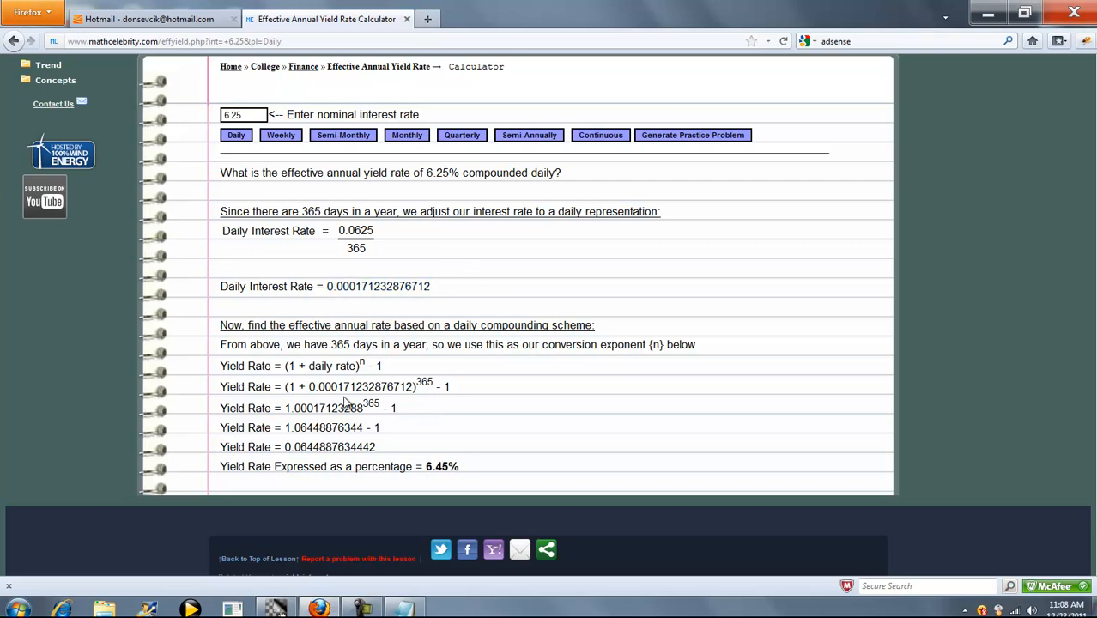
pyautogui.scroll(-3)
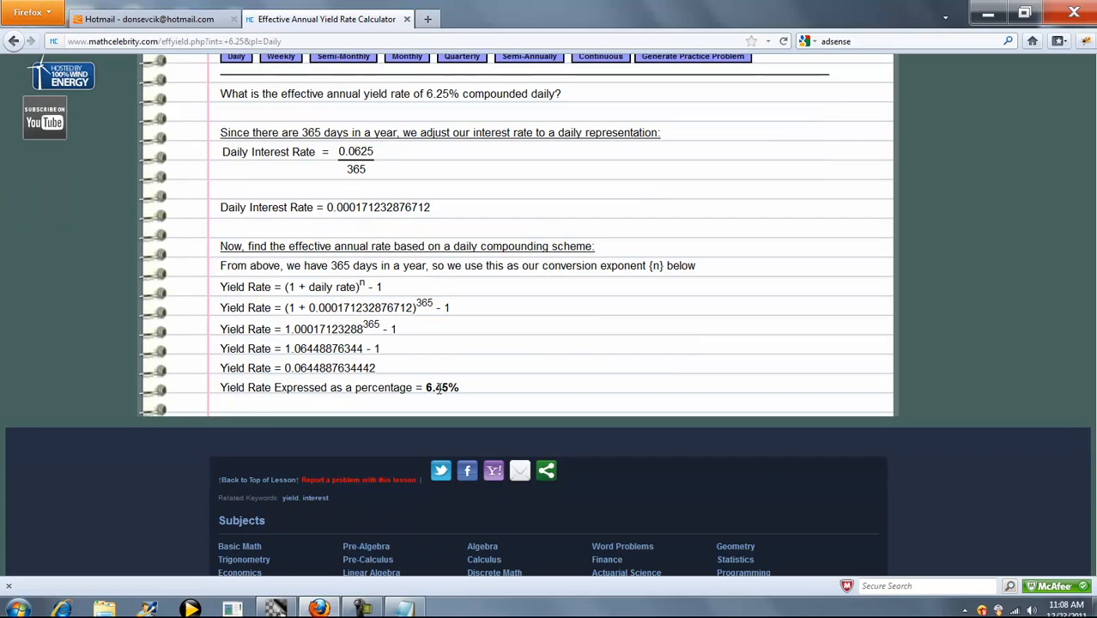
pyautogui.moveTo(467, 392)
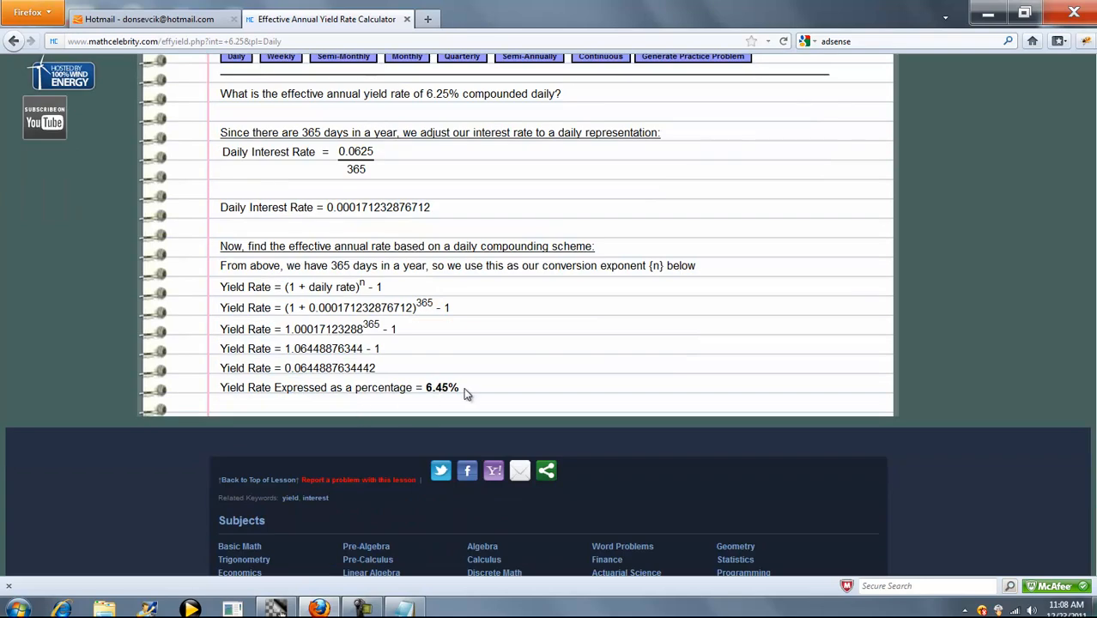
pyautogui.moveTo(466, 392)
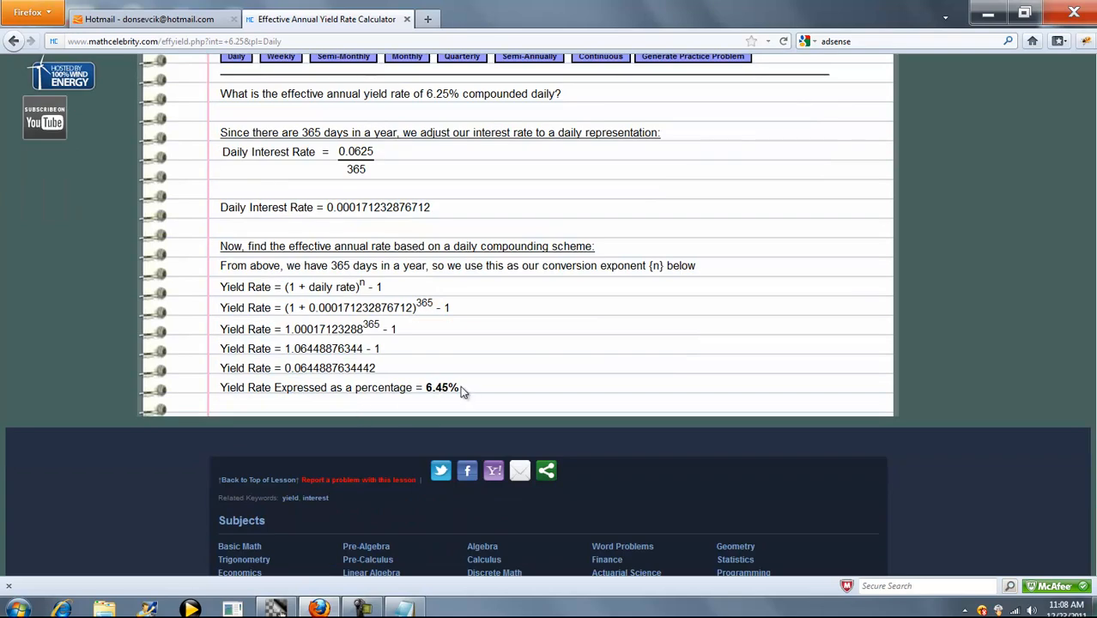
pyautogui.moveTo(517, 372)
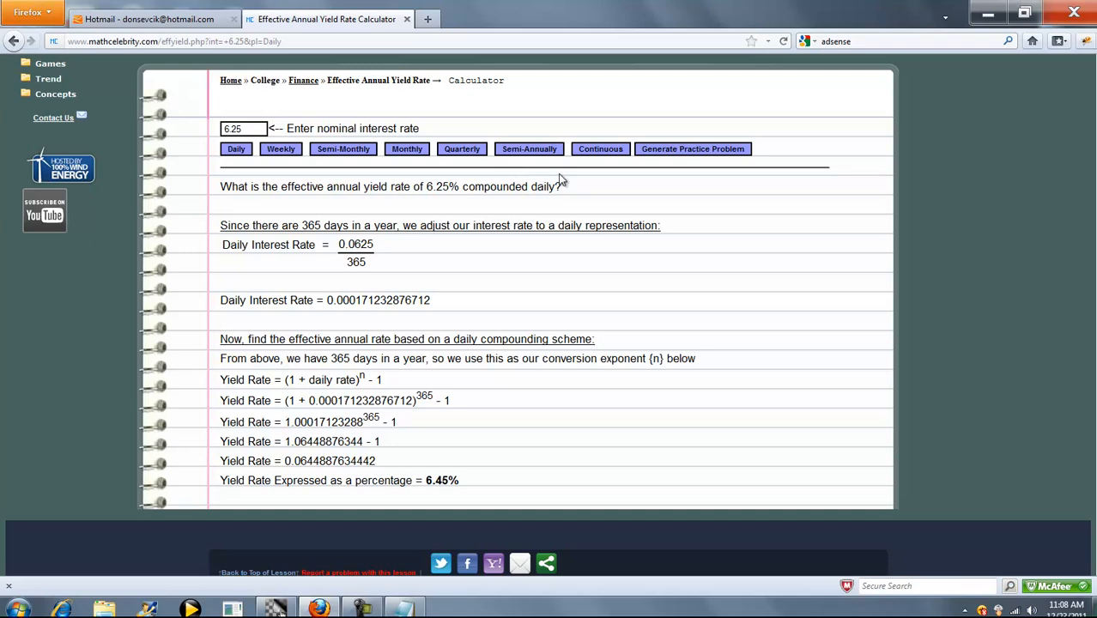
pyautogui.click(529, 148)
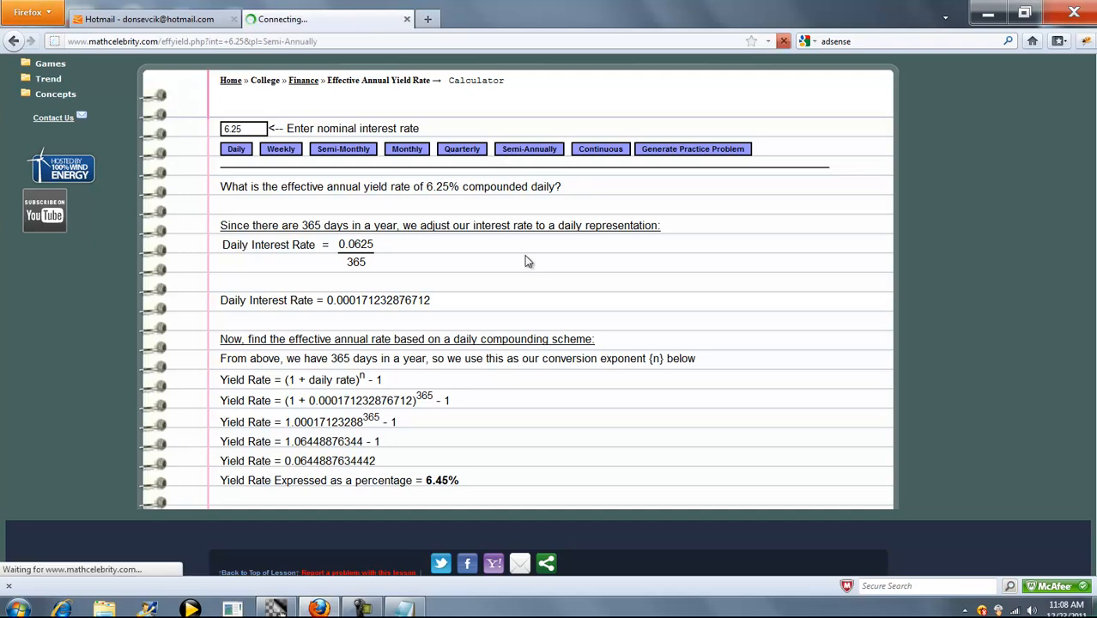
# Switch to semi-annual compounding and review the solution giving a 6.35% effective yield
pyautogui.click(528, 148)
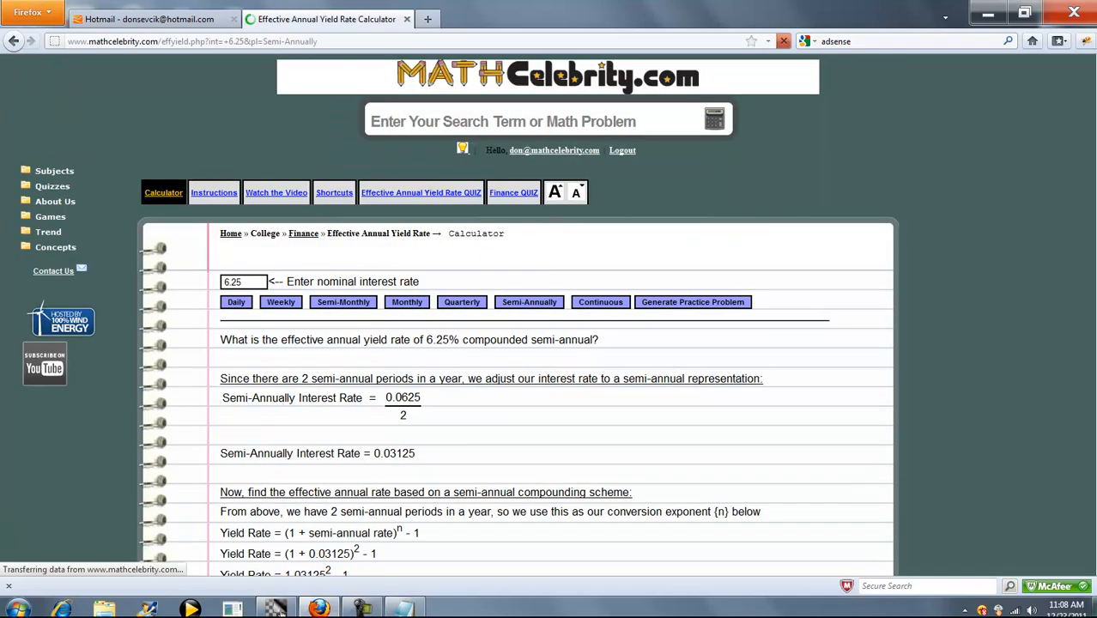
pyautogui.scroll(-3)
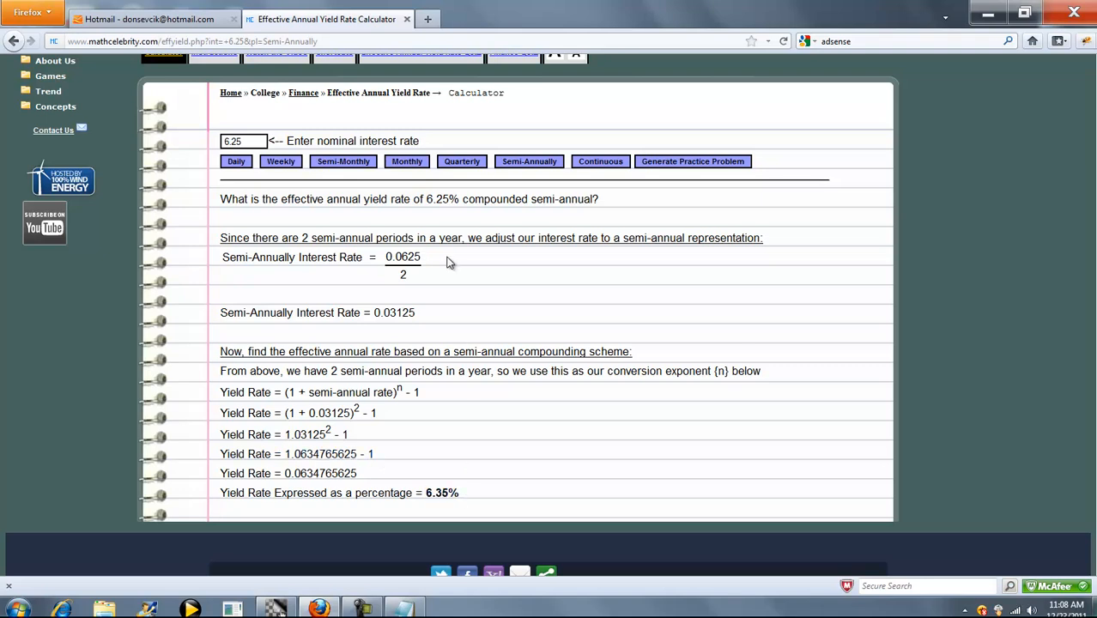
pyautogui.moveTo(433, 170)
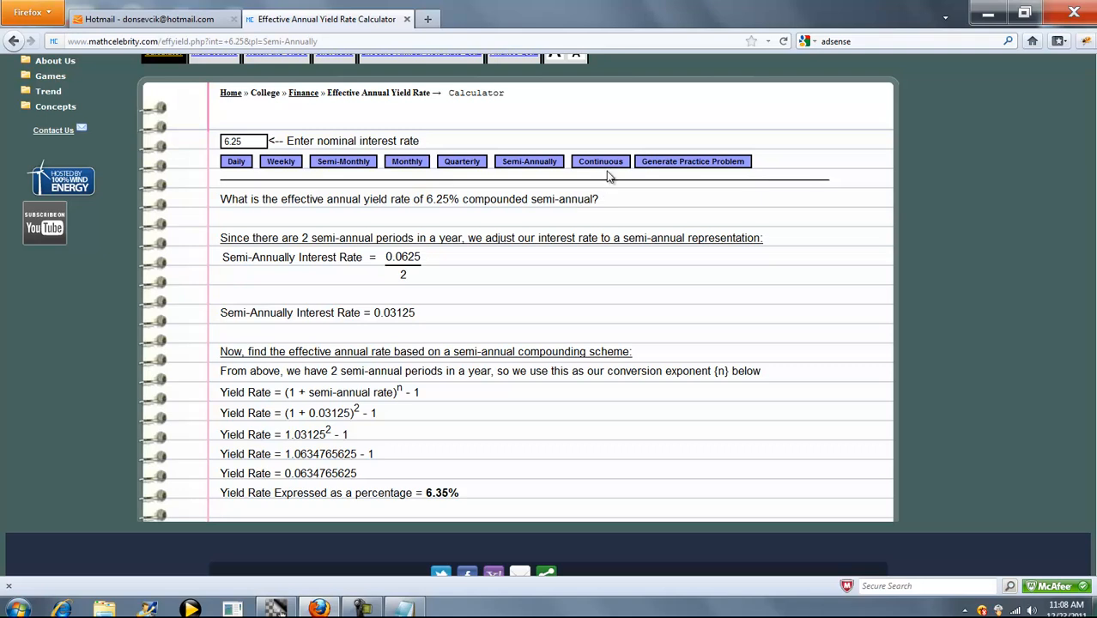
pyautogui.click(600, 161)
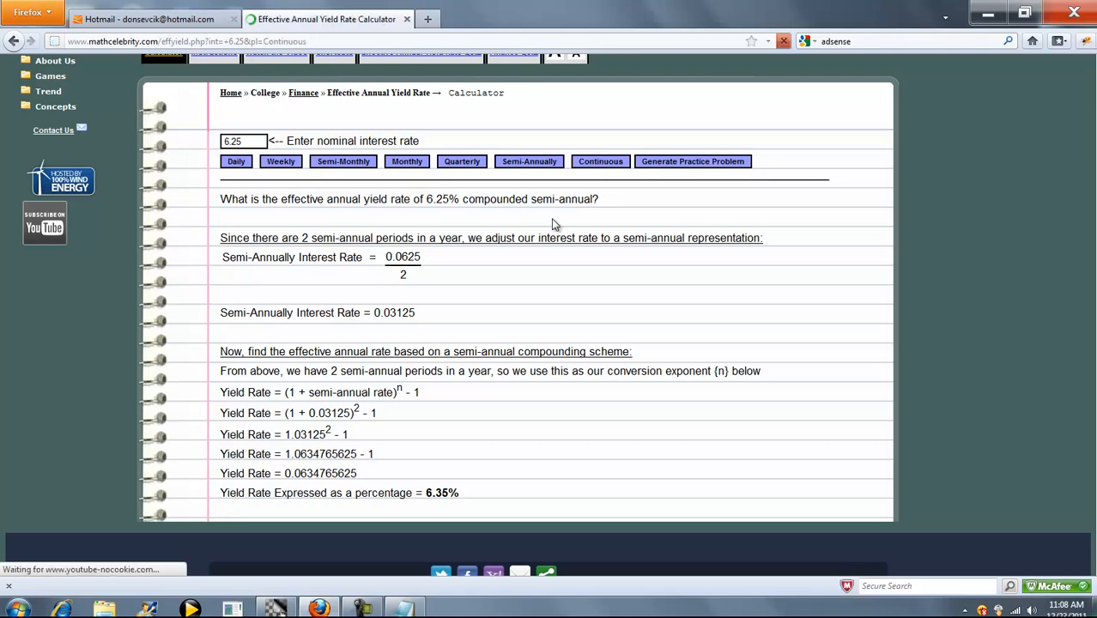
pyautogui.click(599, 161)
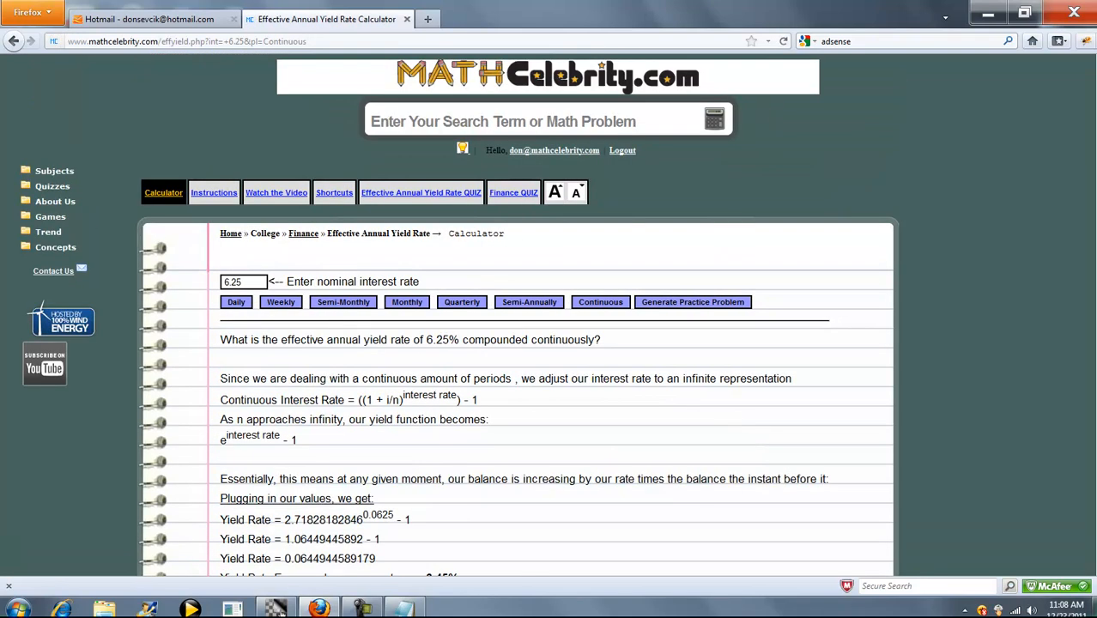
pyautogui.scroll(-3)
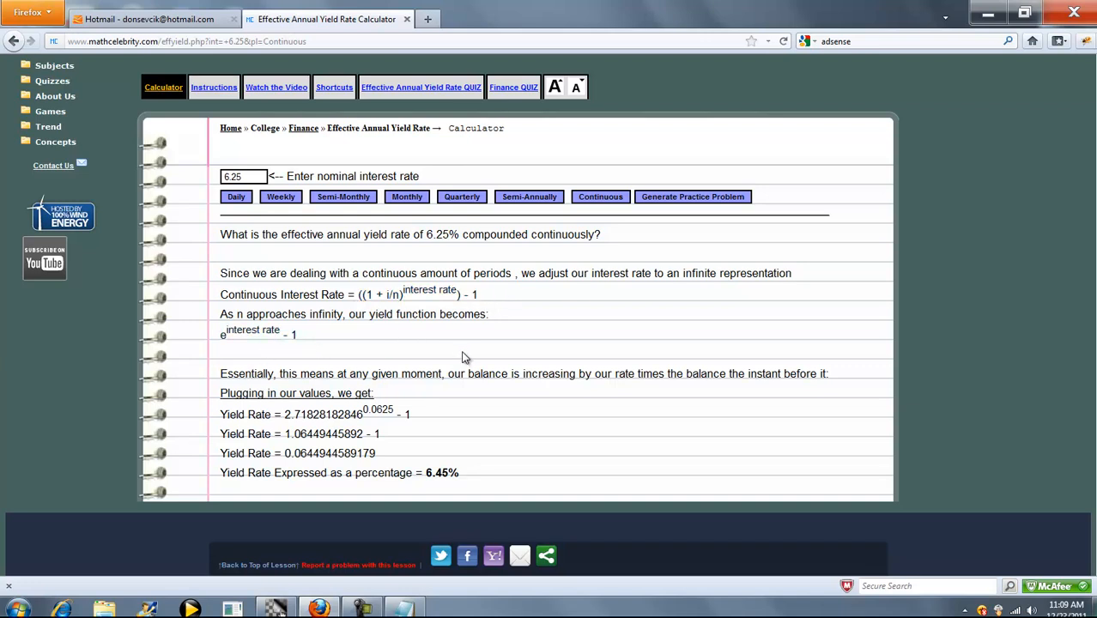
pyautogui.scroll(-3)
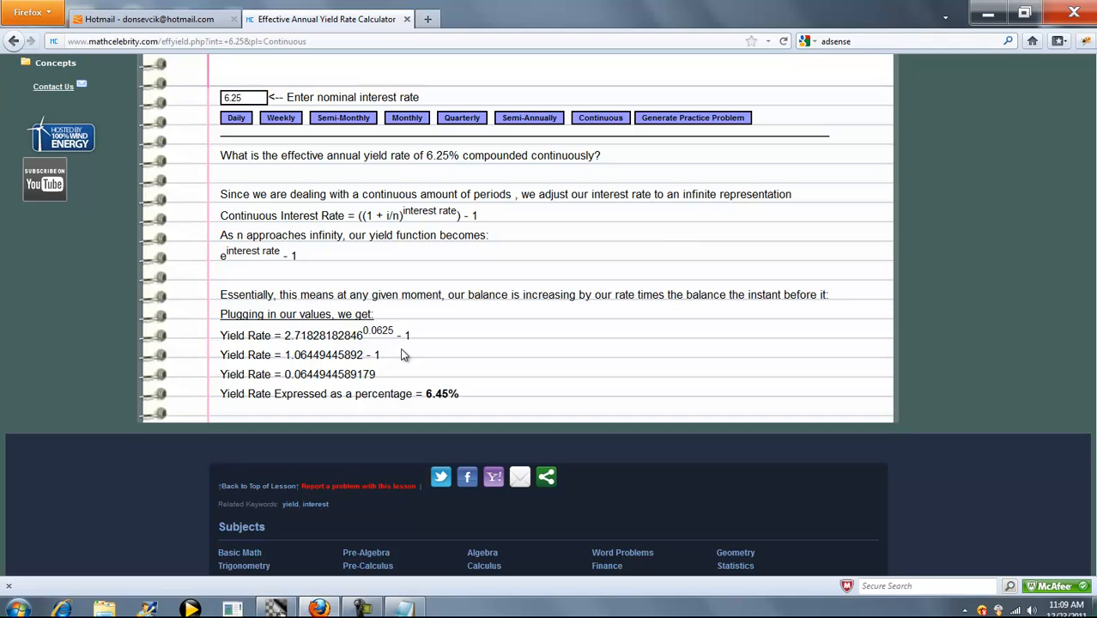
pyautogui.moveTo(515, 384)
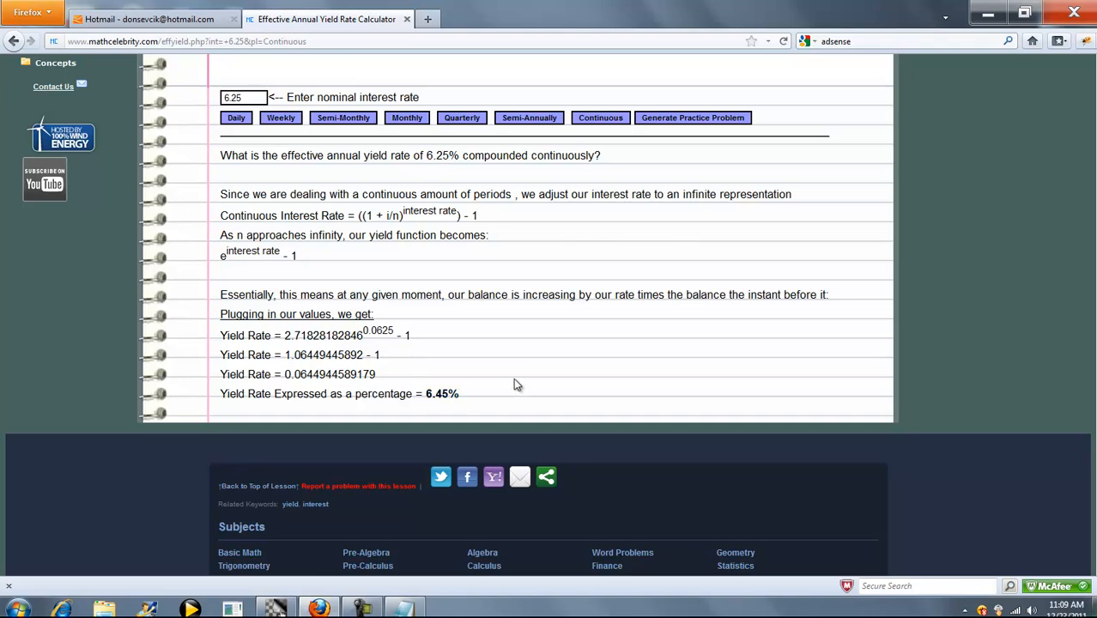
pyautogui.moveTo(674, 410)
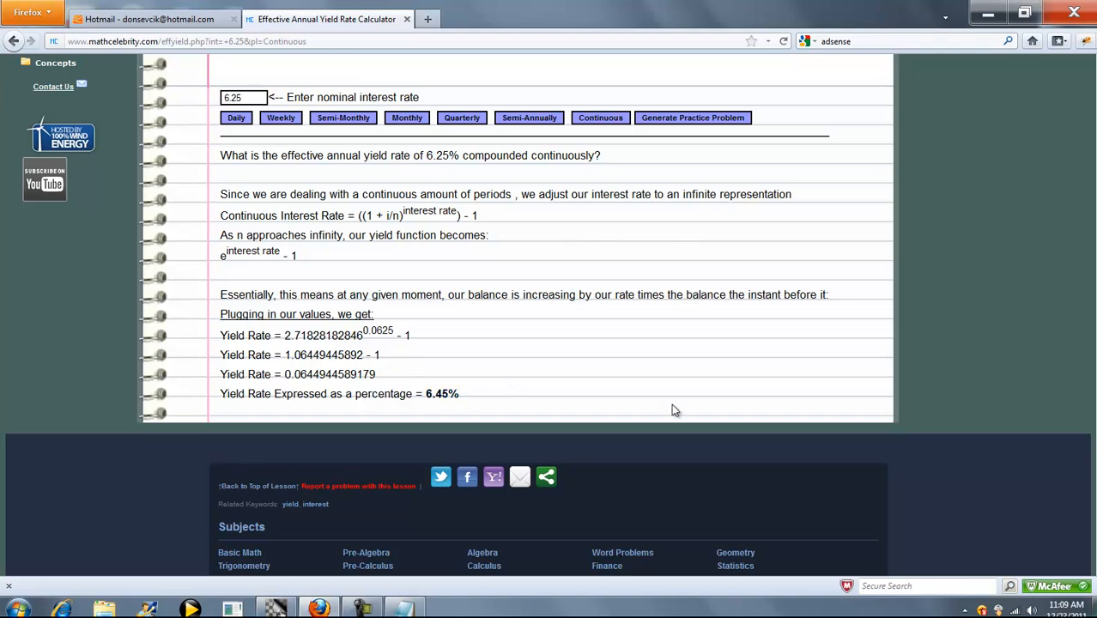
pyautogui.scroll(3)
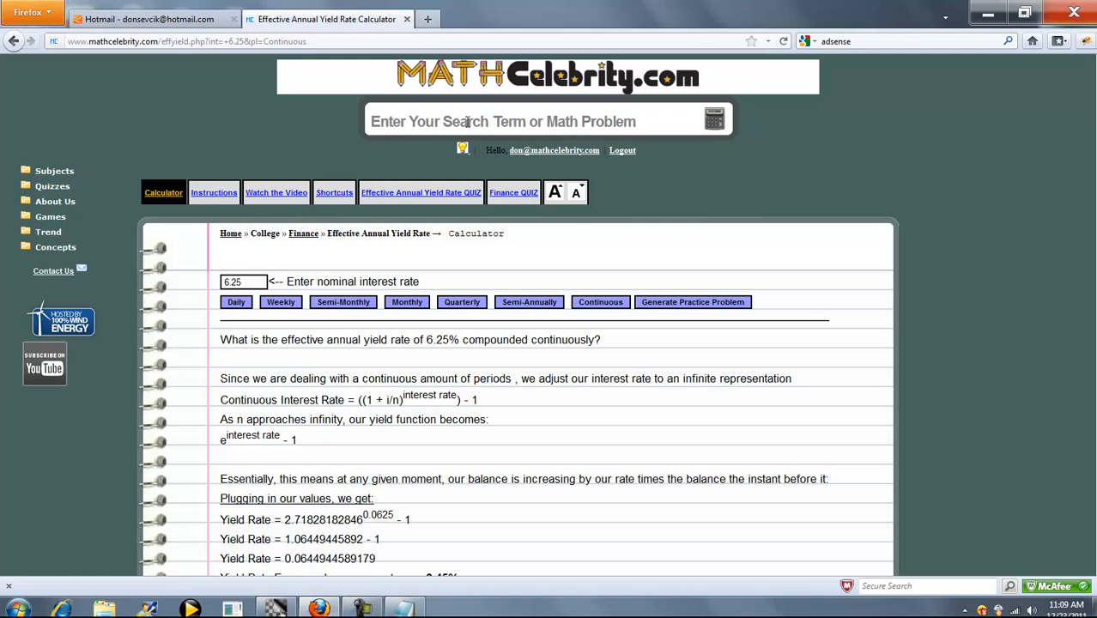
# Search '9.54 monthly' and view the solution with monthly rate 0.00795
pyautogui.write('9')
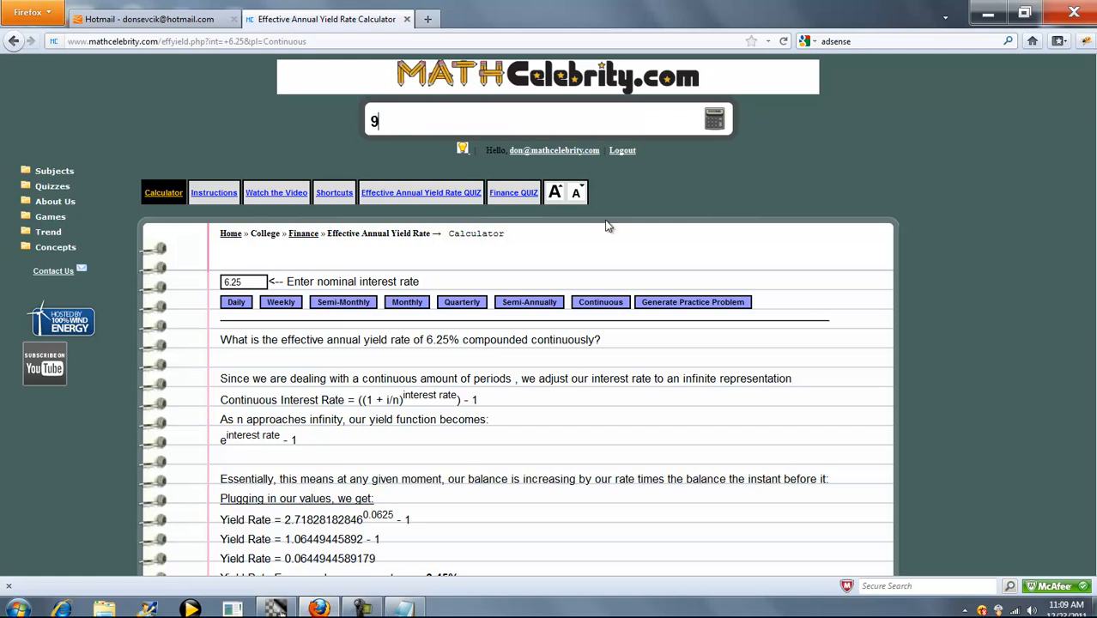
pyautogui.write('.54')
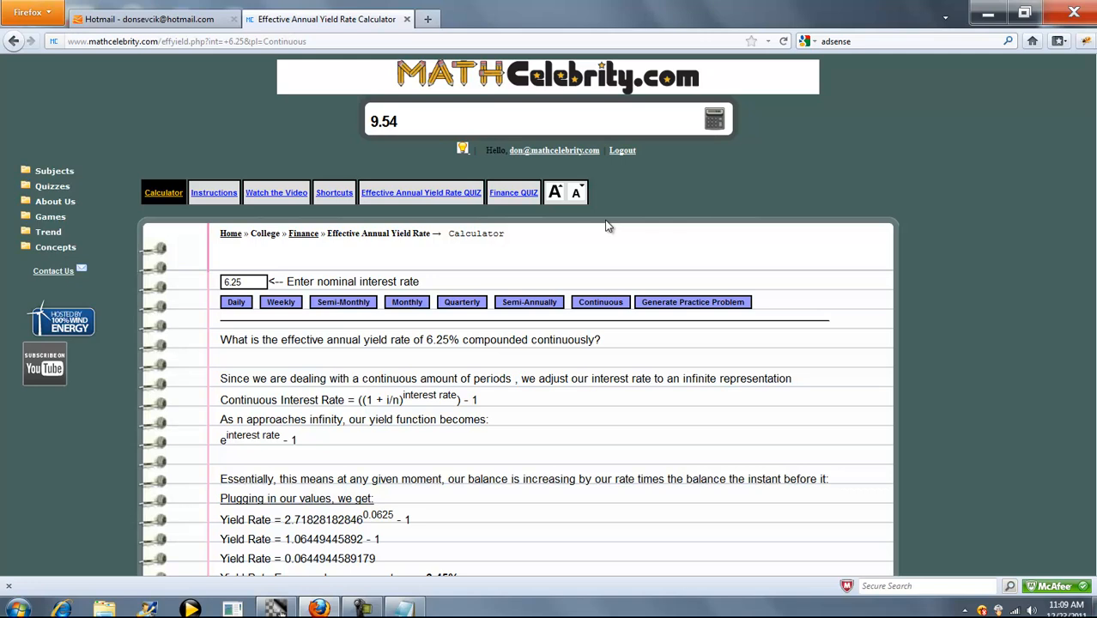
pyautogui.write('c')
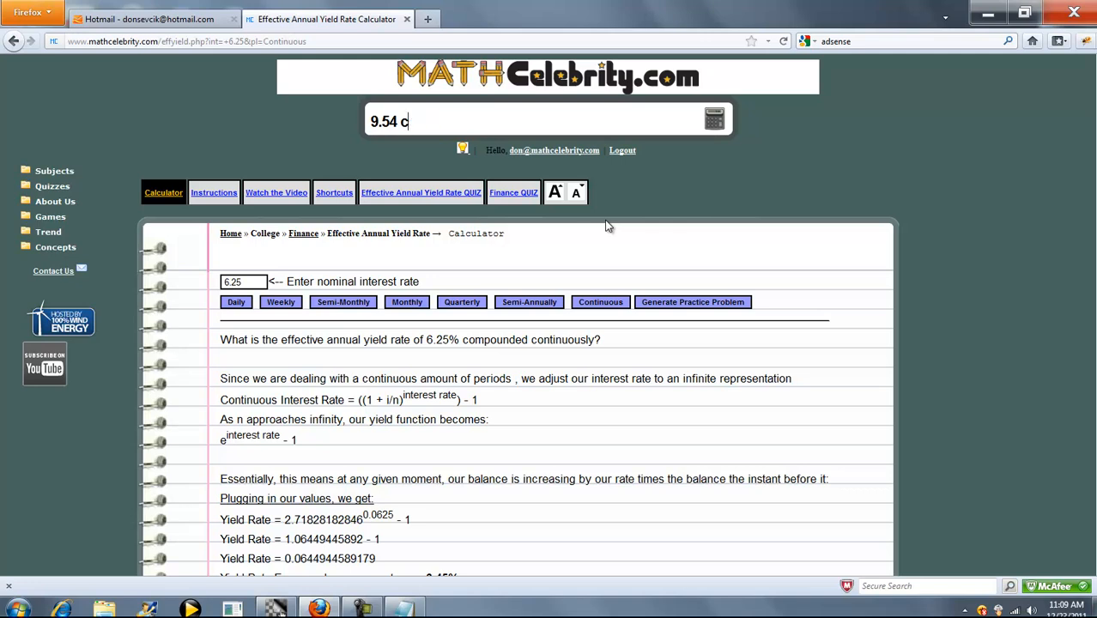
pyautogui.press('BackSpace')
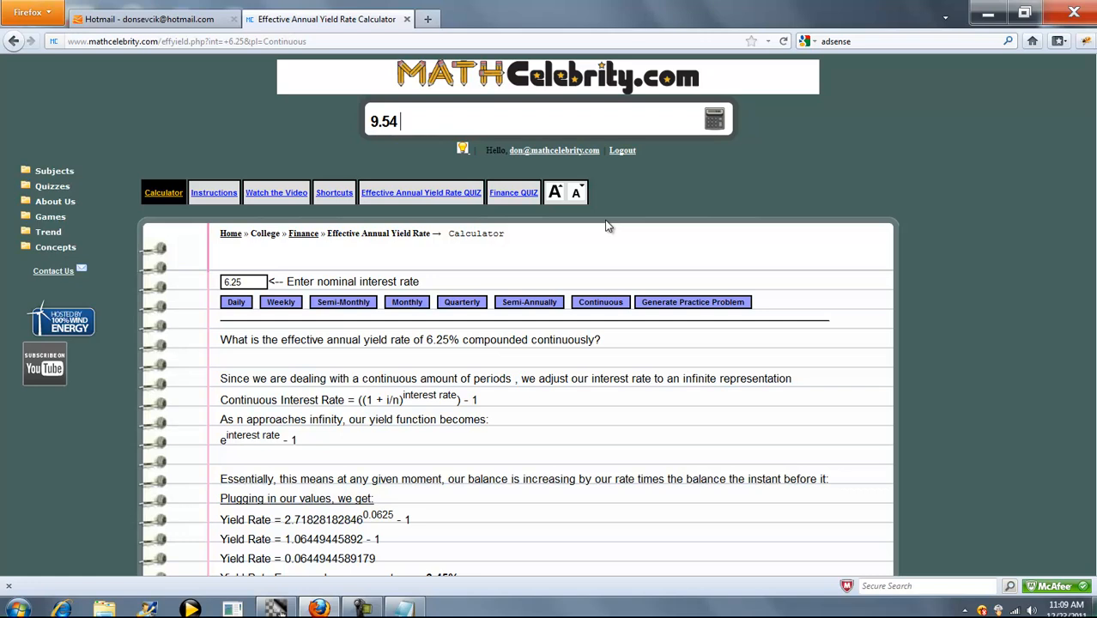
pyautogui.write('monthly')
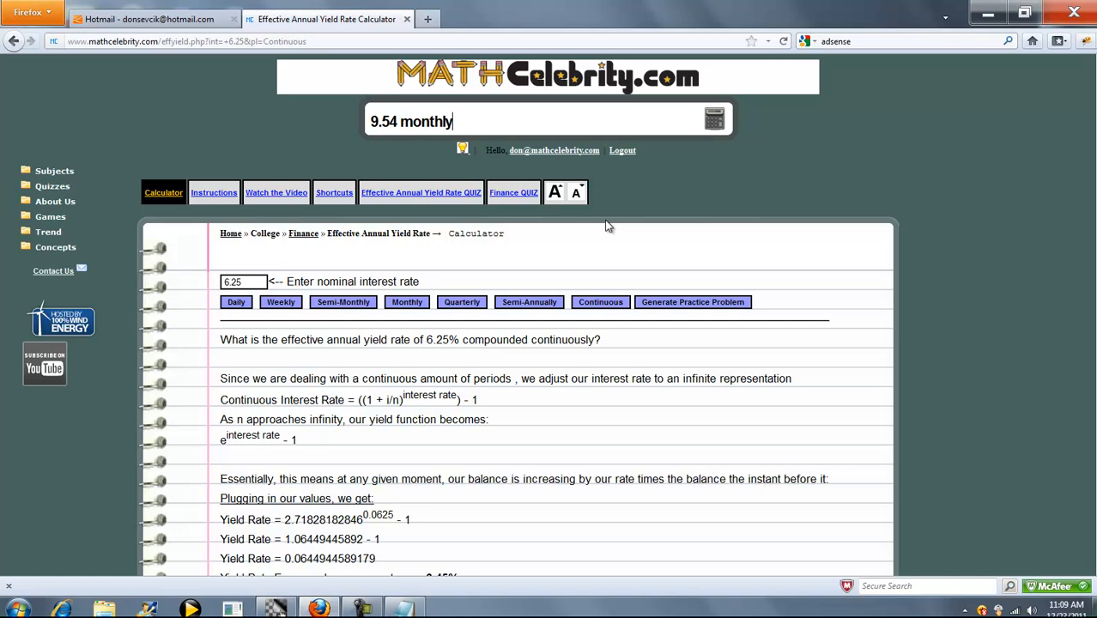
pyautogui.click(403, 301)
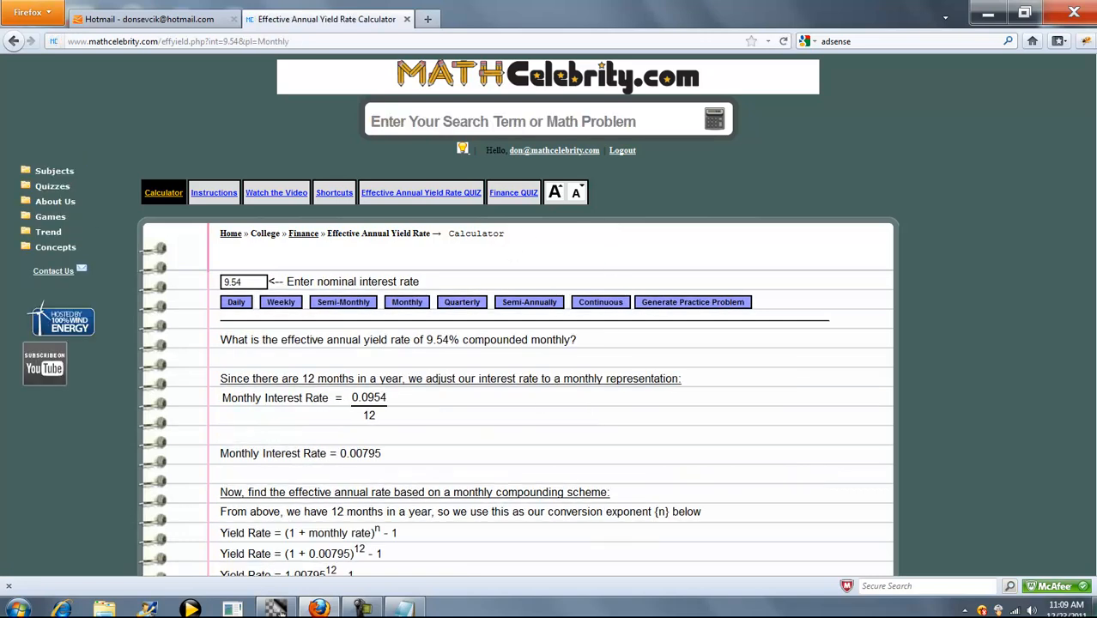
pyautogui.scroll(-3)
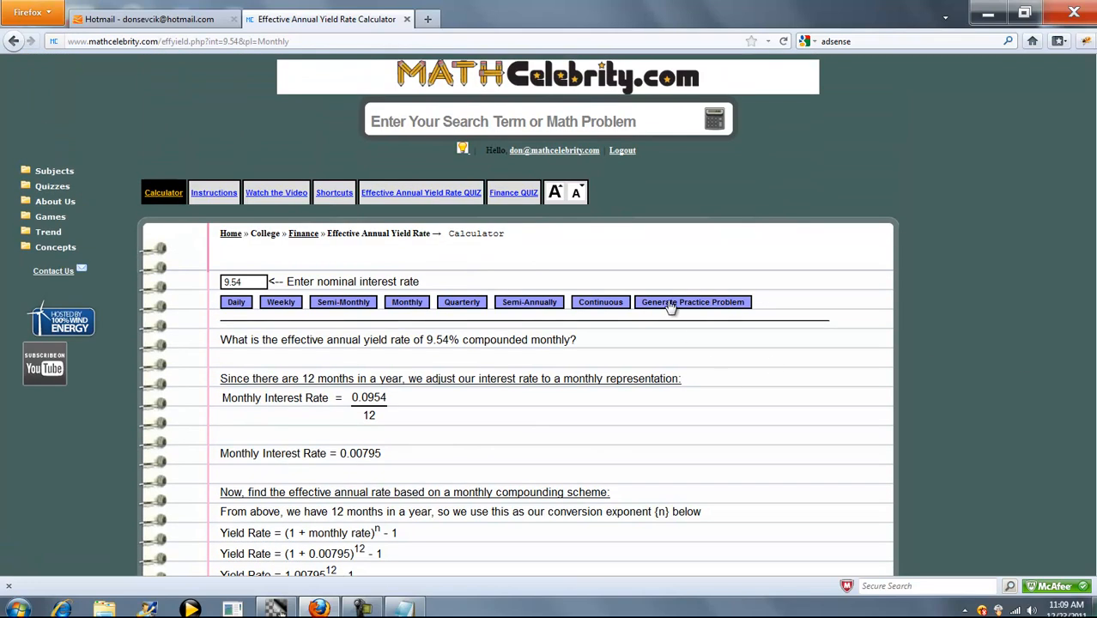
# Generate practice problems until one asks for the effective annual yield of 13.13%
pyautogui.click(692, 302)
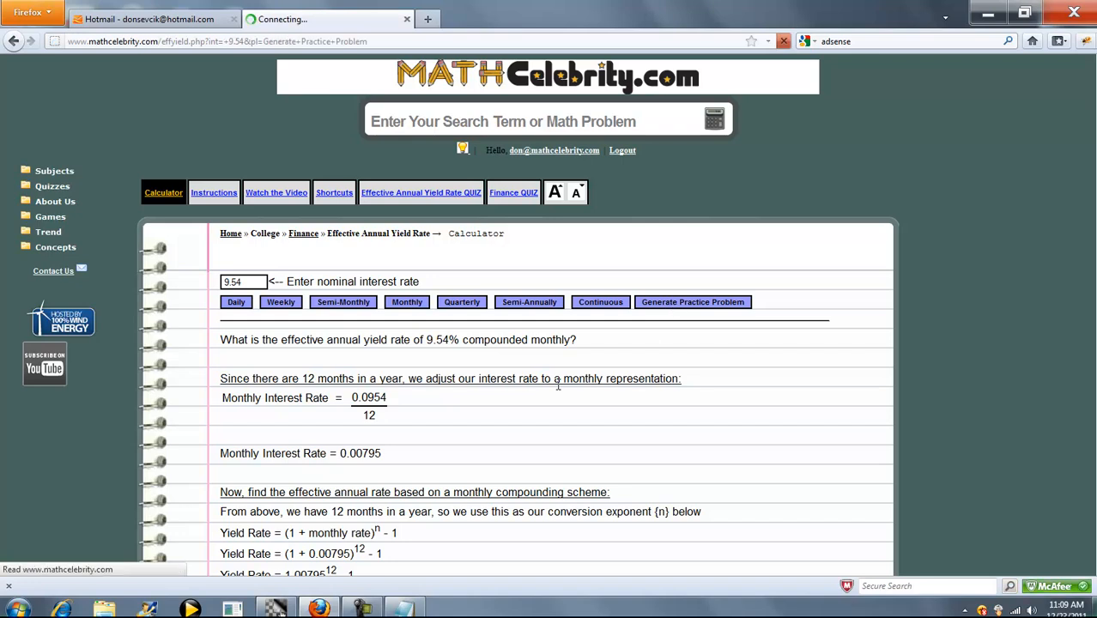
pyautogui.click(692, 302)
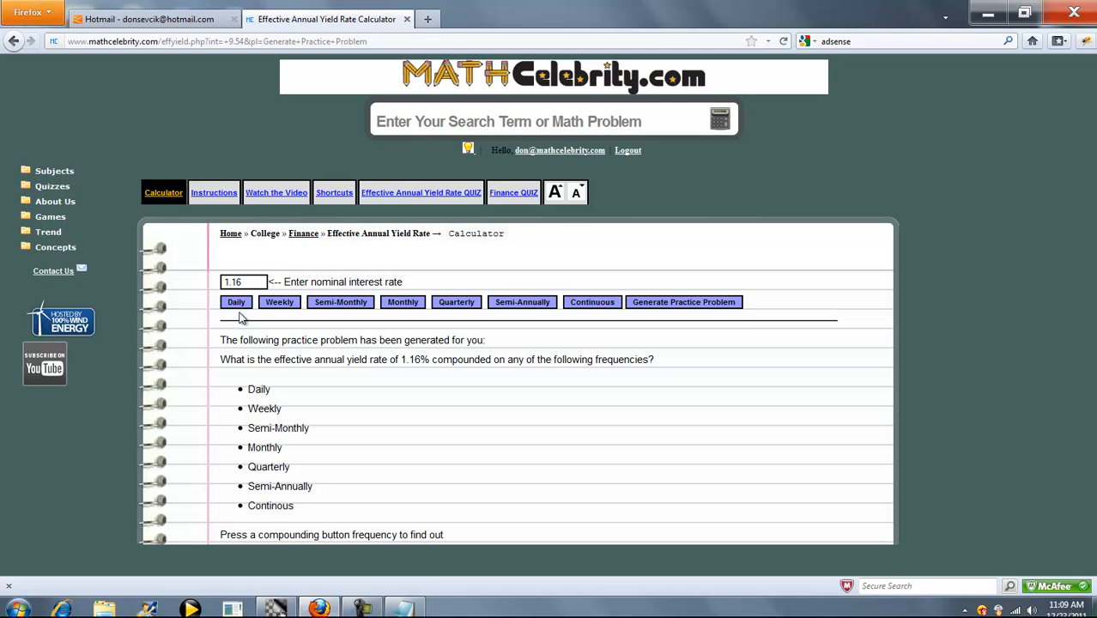
pyautogui.moveTo(708, 337)
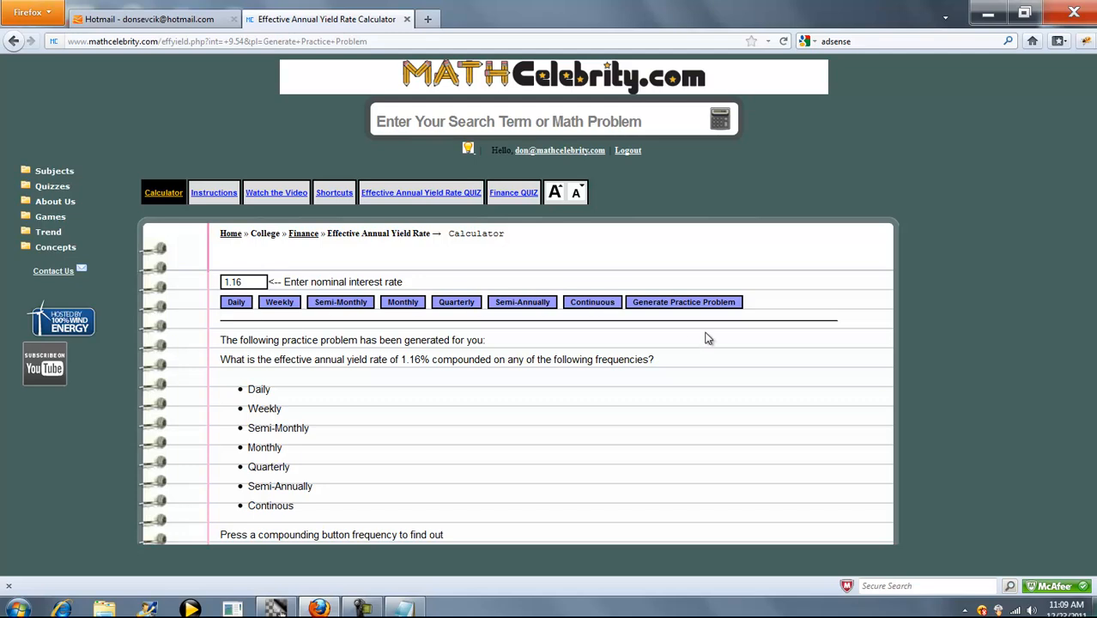
pyautogui.click(684, 302)
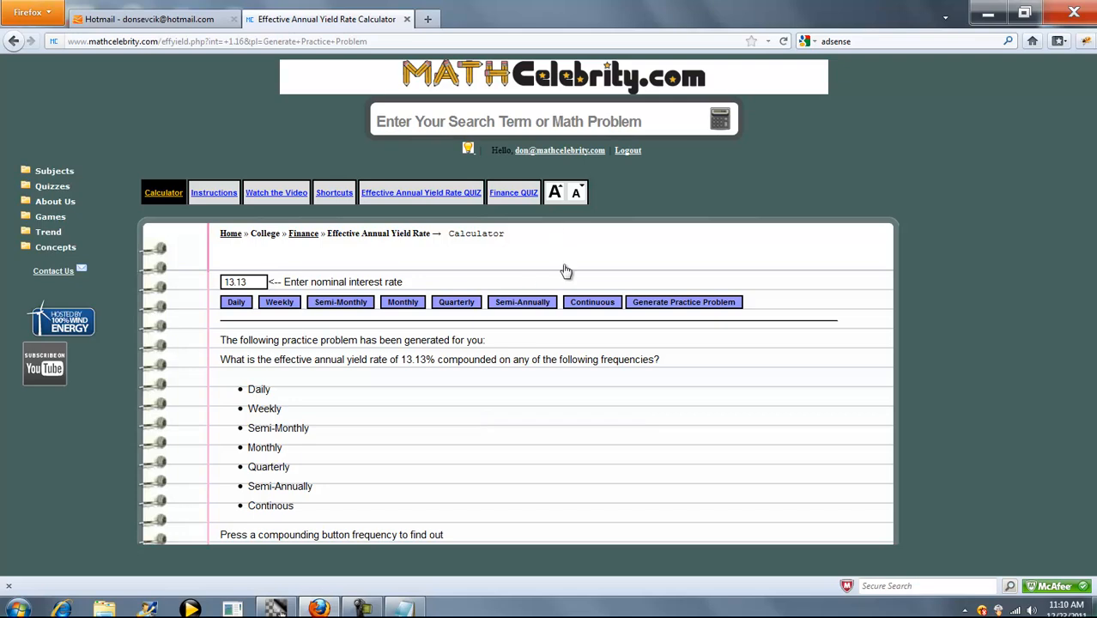
pyautogui.moveTo(399, 195)
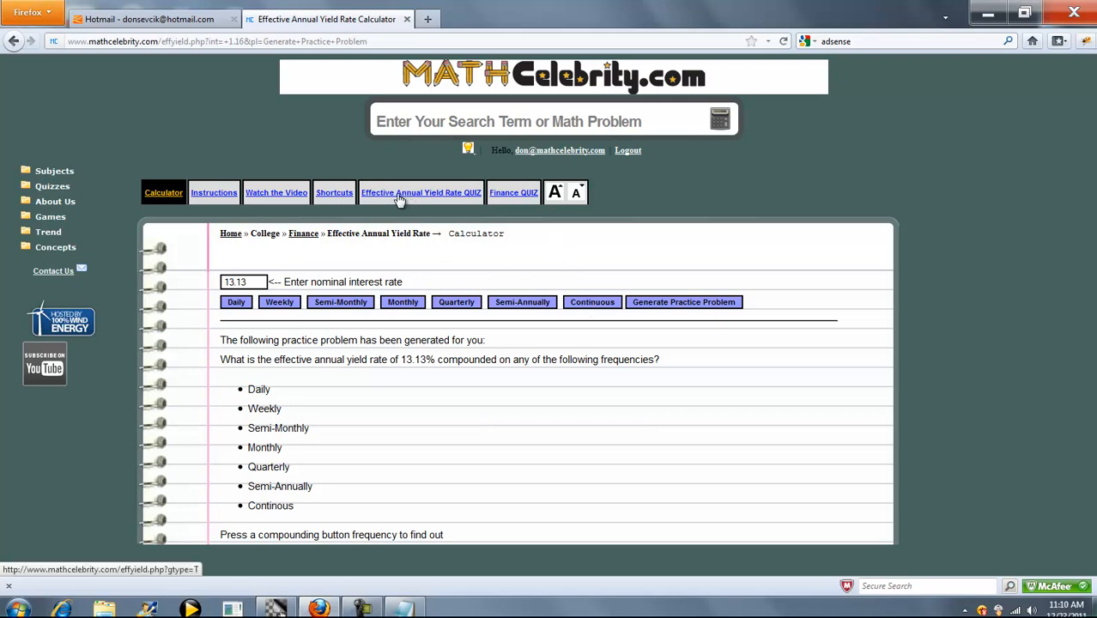
pyautogui.moveTo(315, 504)
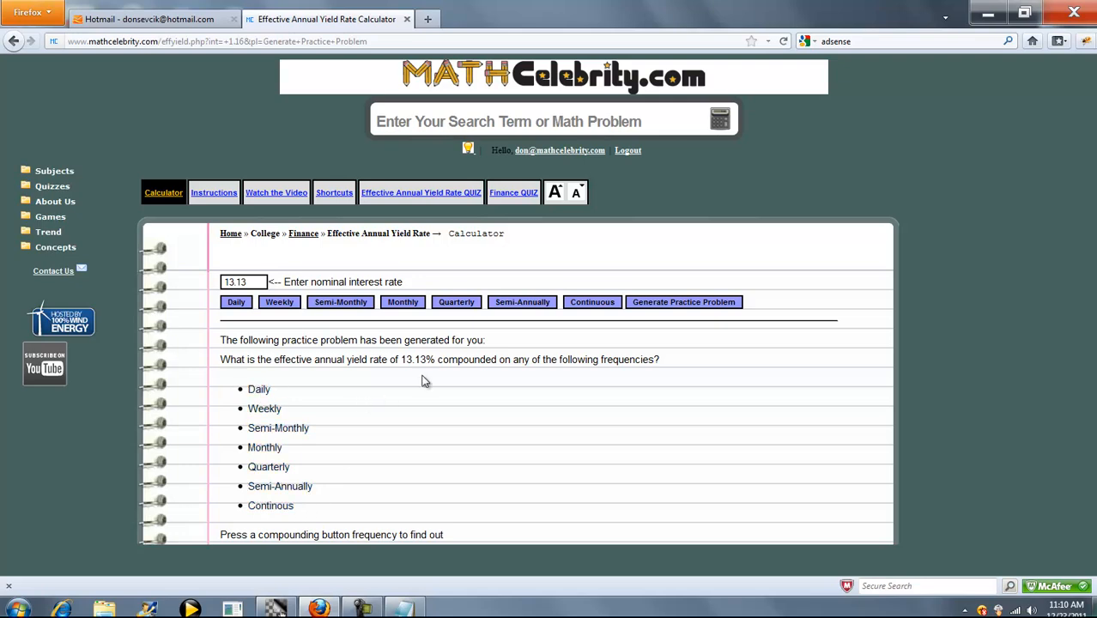
pyautogui.moveTo(421, 192)
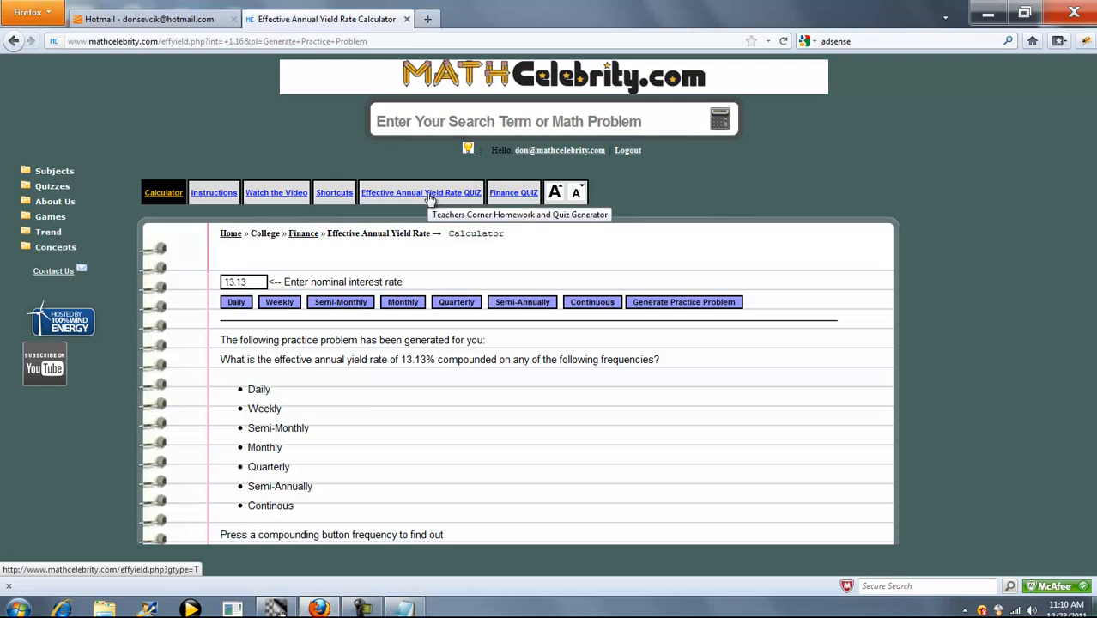
pyautogui.moveTo(47, 187)
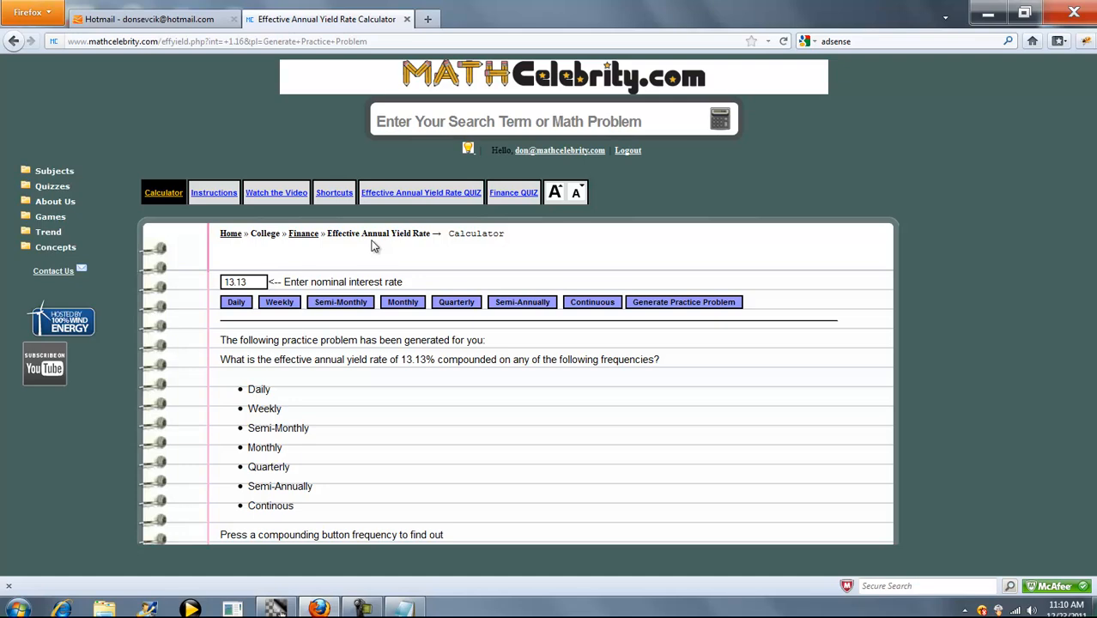
pyautogui.moveTo(77, 281)
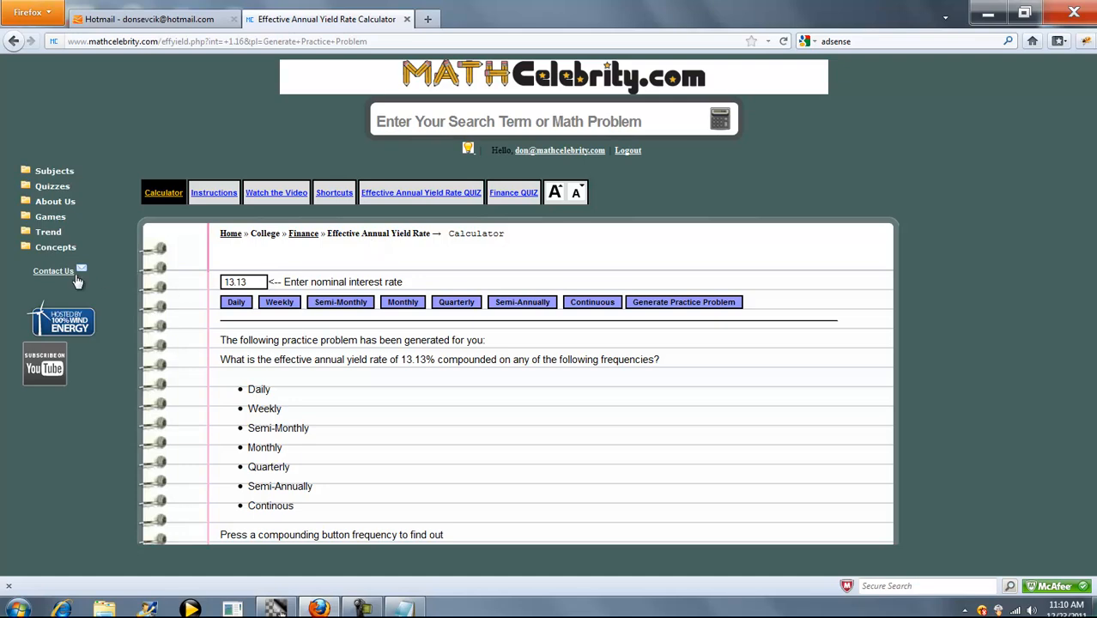